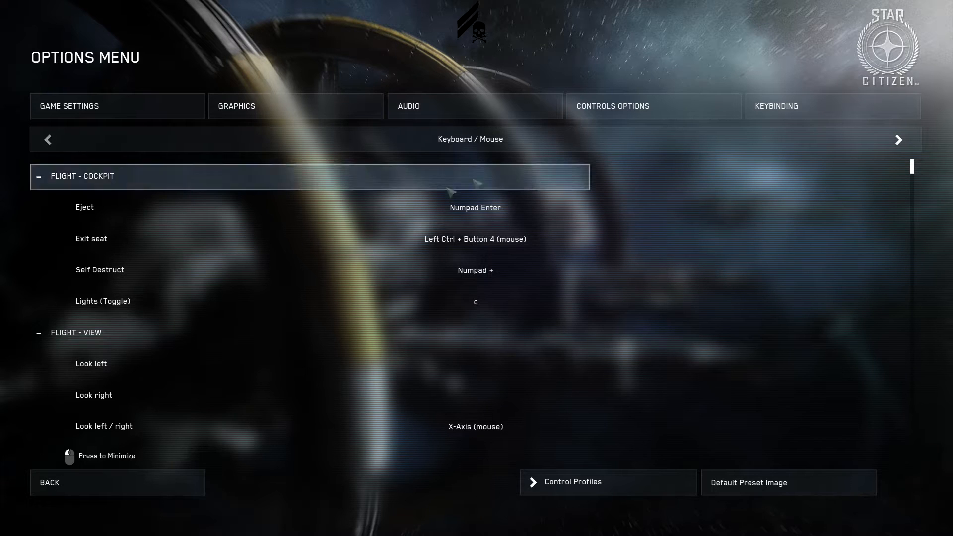
pyautogui.scroll(-3)
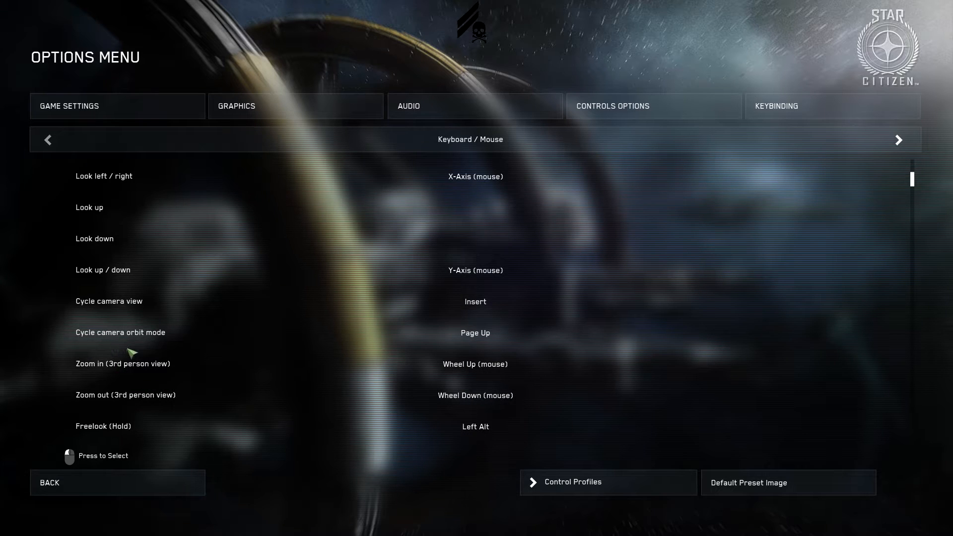
pyautogui.scroll(-3)
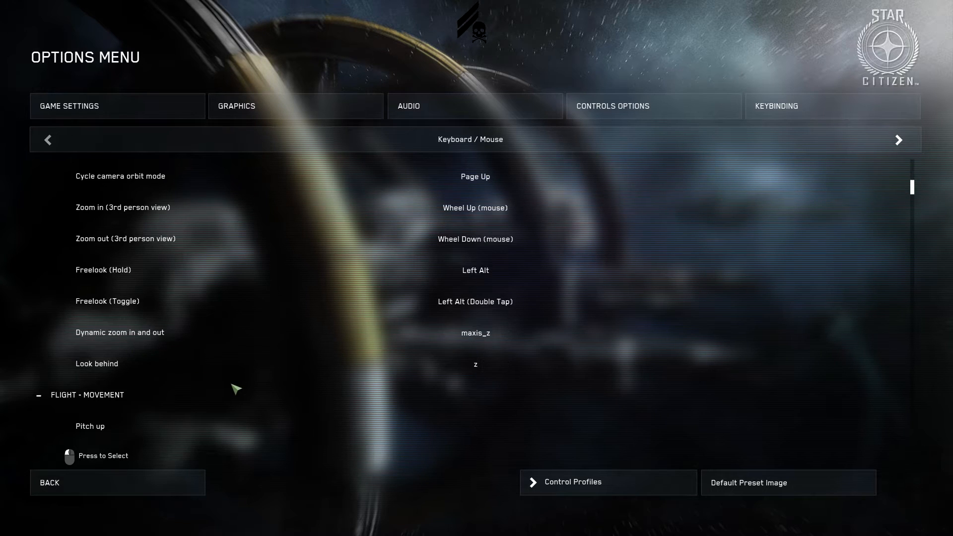
pyautogui.scroll(-3)
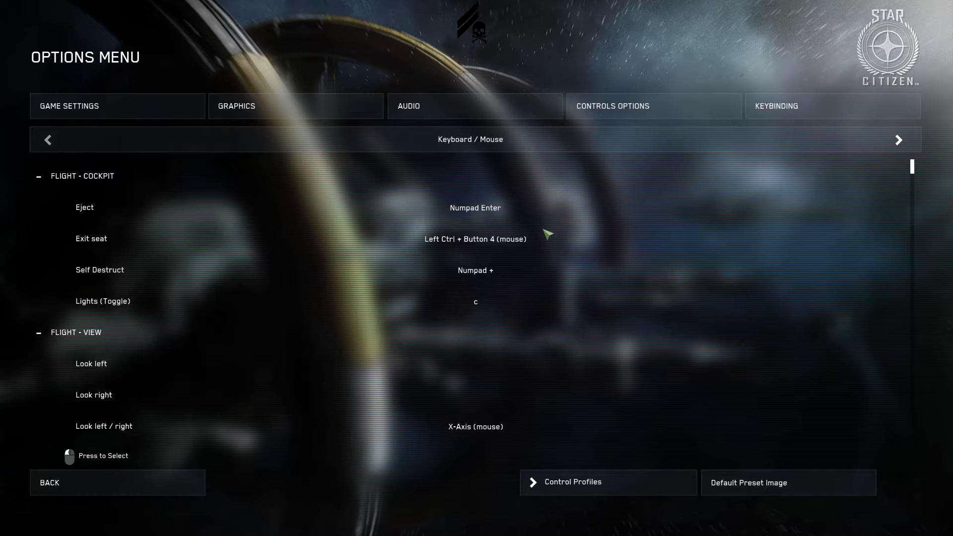
pyautogui.moveTo(496, 255)
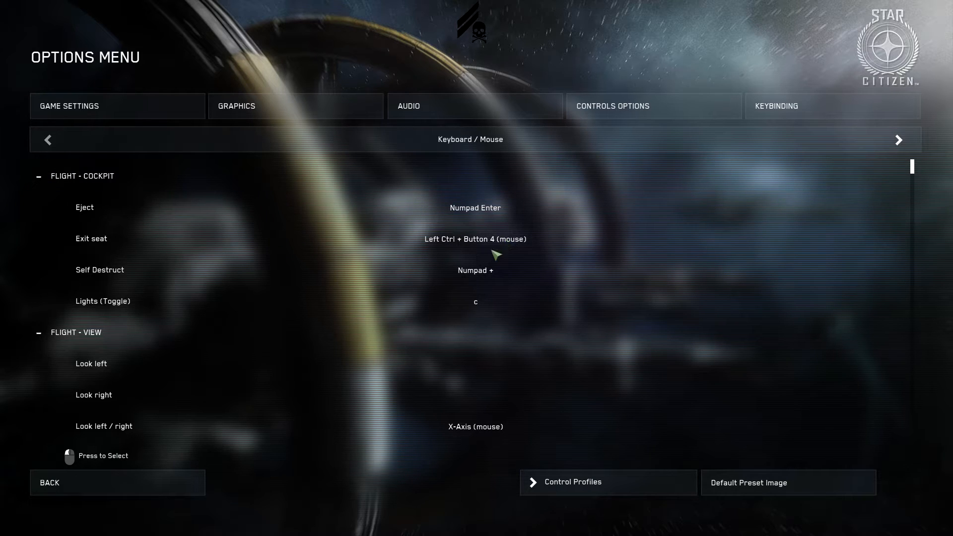
pyautogui.moveTo(471, 243)
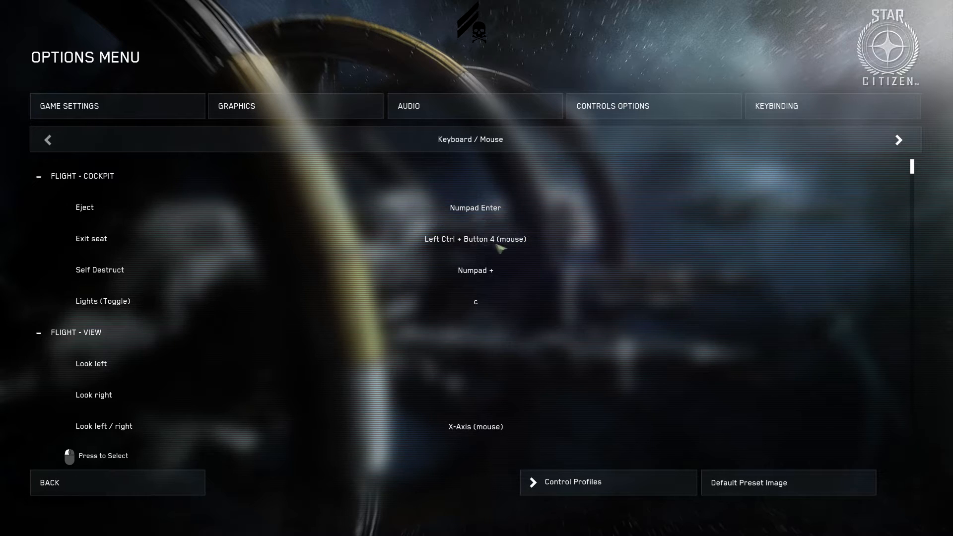
pyautogui.moveTo(477, 279)
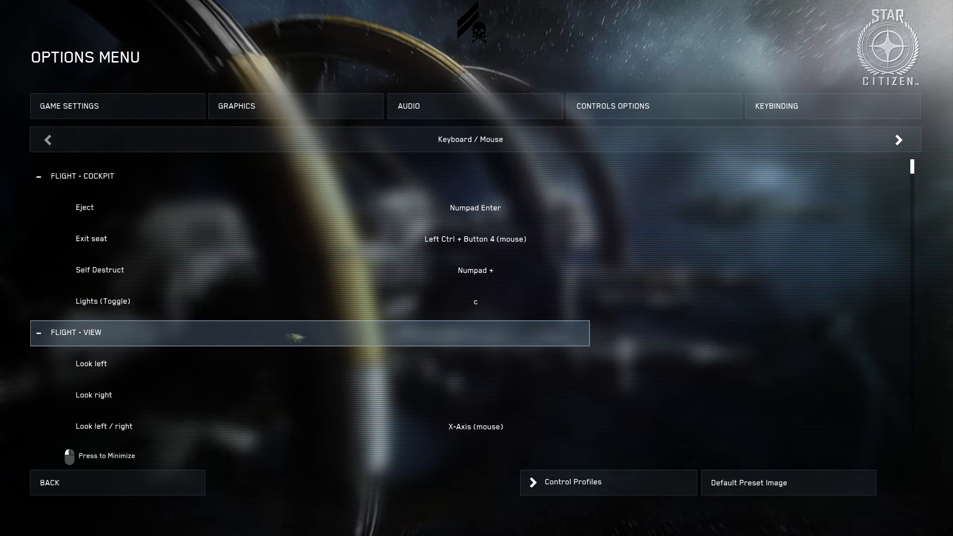
pyautogui.scroll(-3)
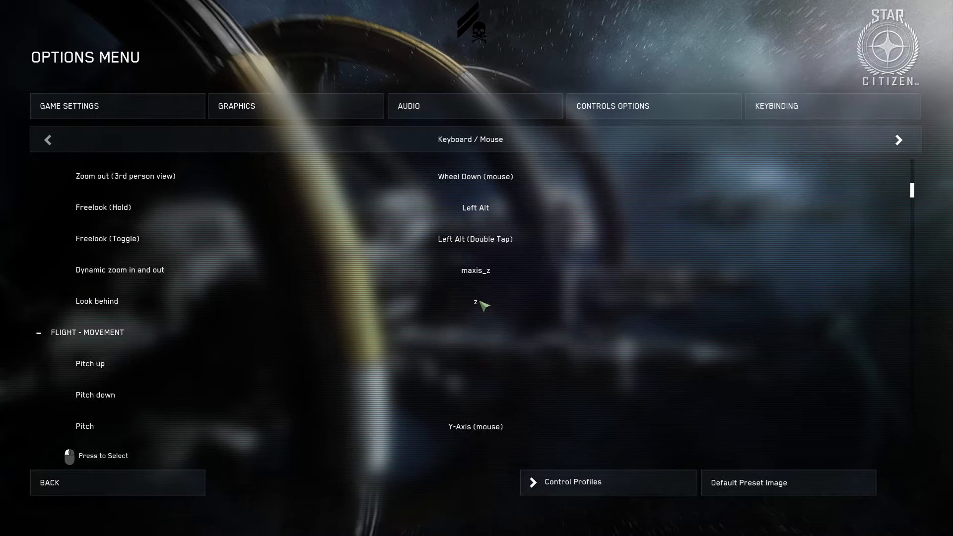
pyautogui.moveTo(482, 309)
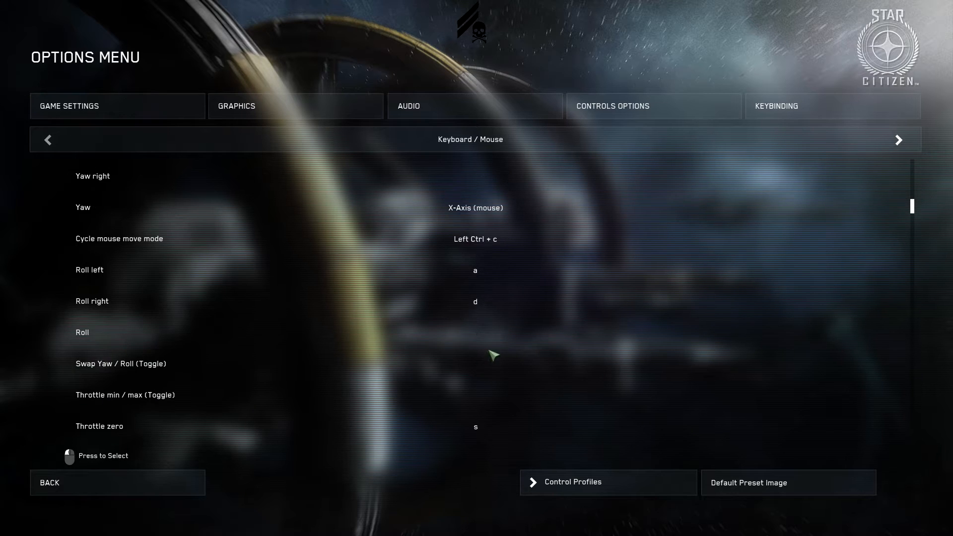
pyautogui.scroll(-3)
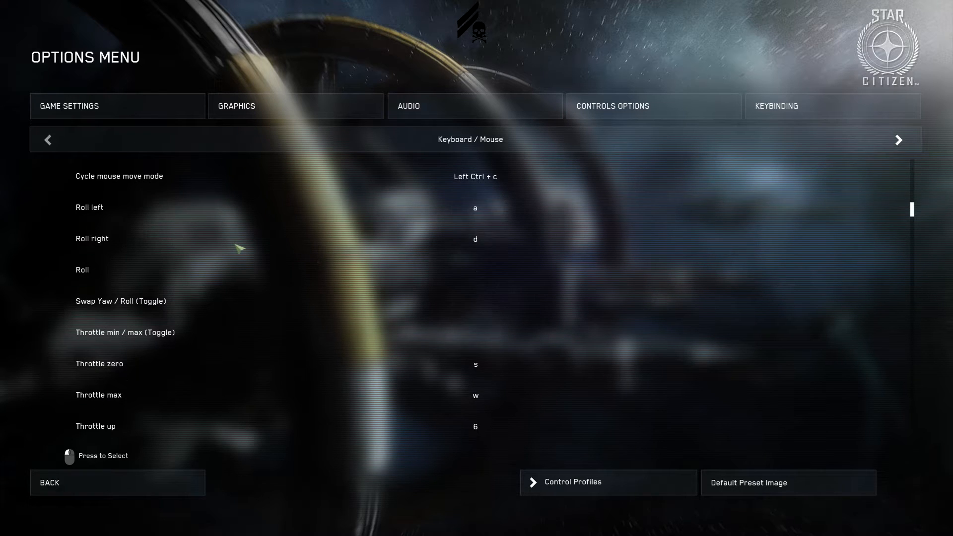
pyautogui.moveTo(484, 245)
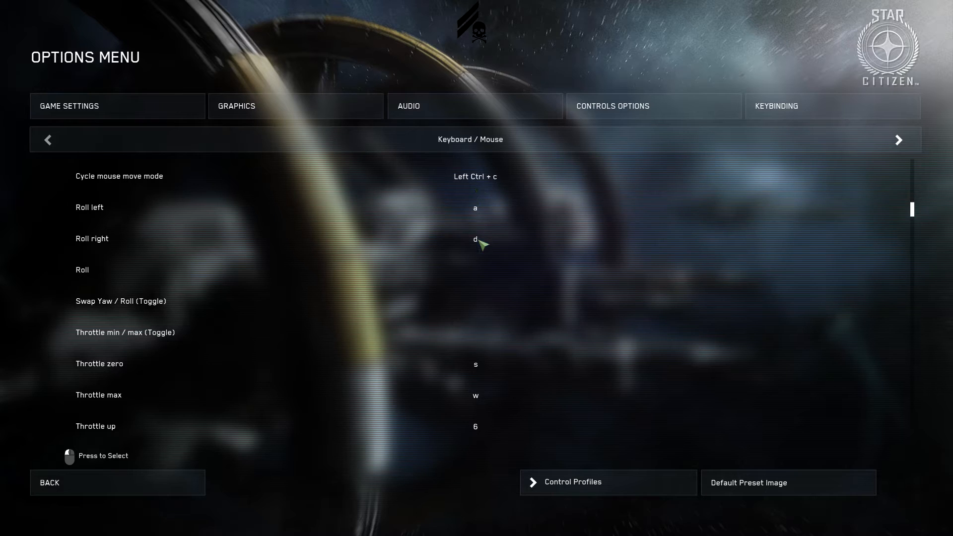
pyautogui.scroll(-3)
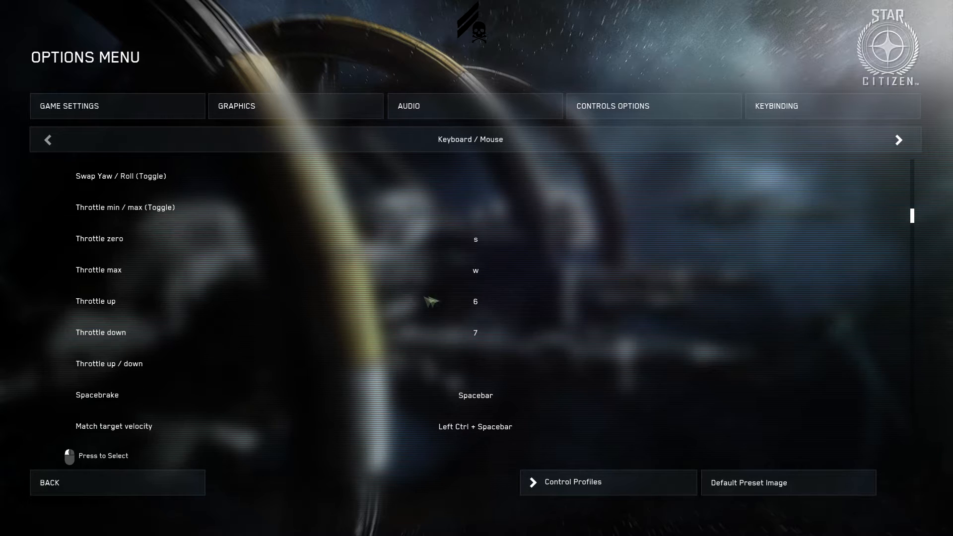
pyautogui.scroll(-3)
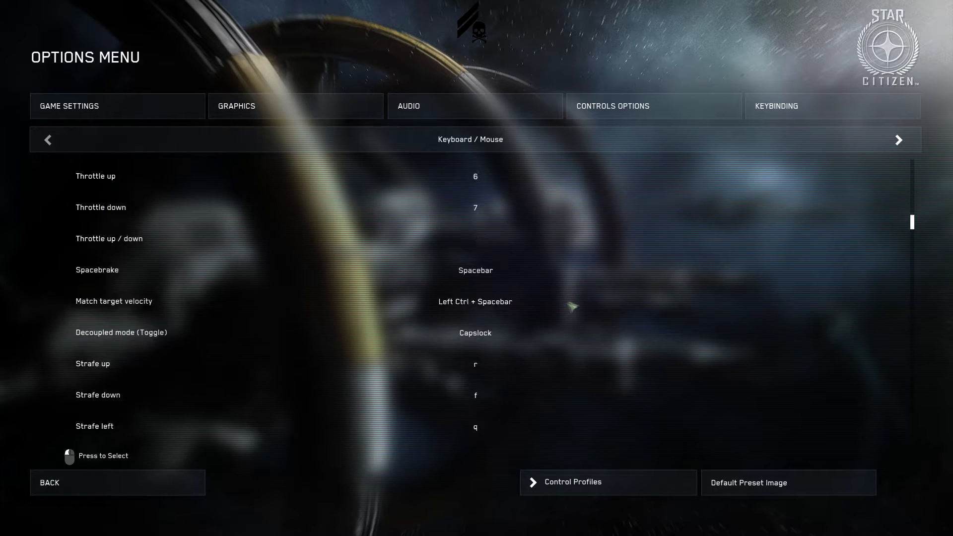
pyautogui.scroll(-3)
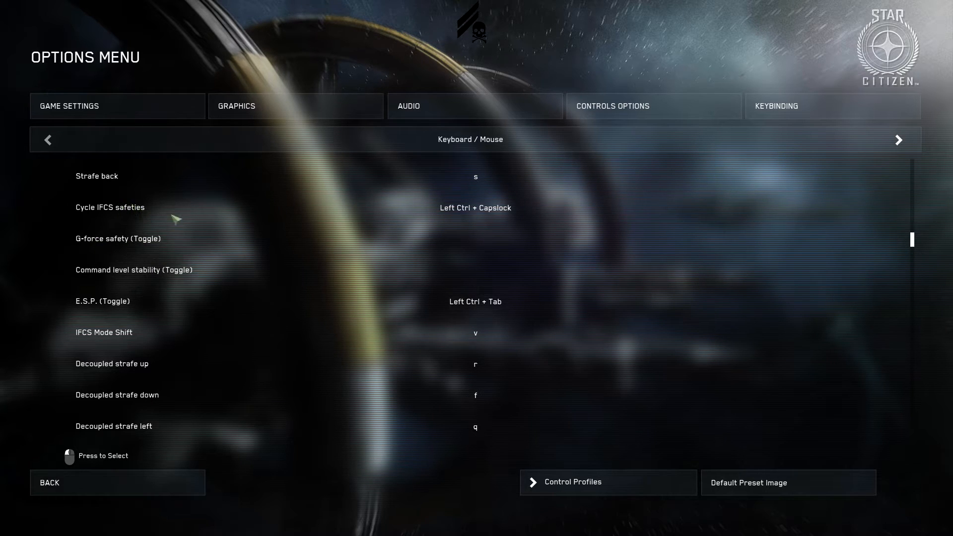
pyautogui.scroll(-3)
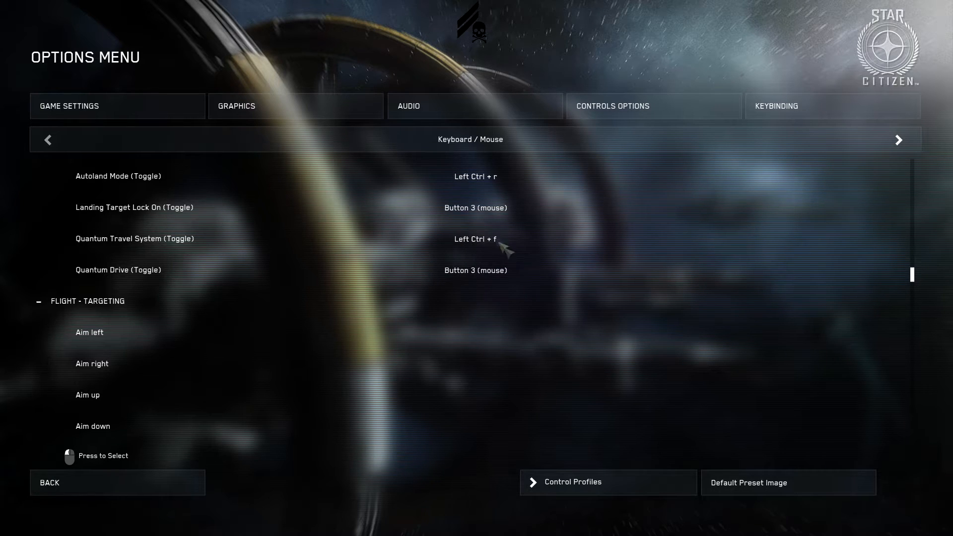
pyautogui.scroll(-3)
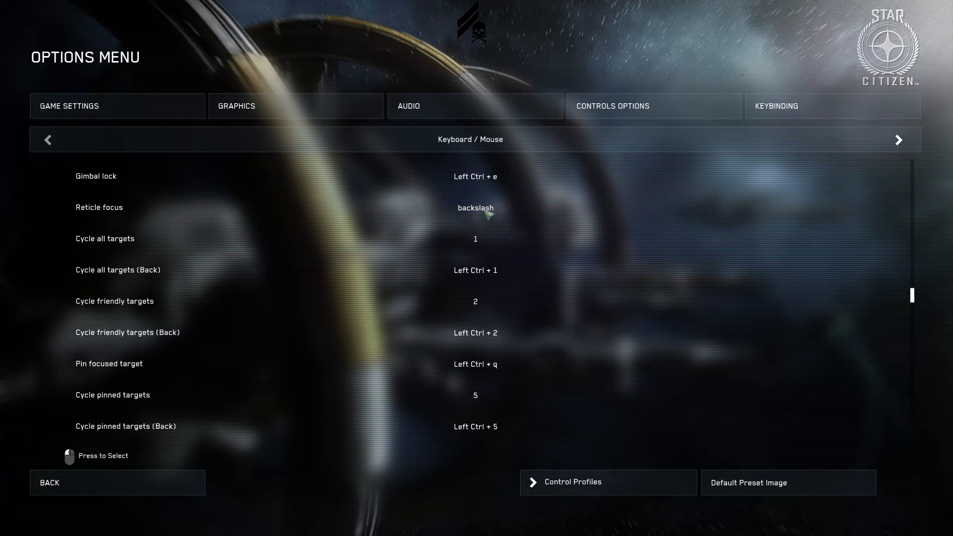
pyautogui.scroll(-3)
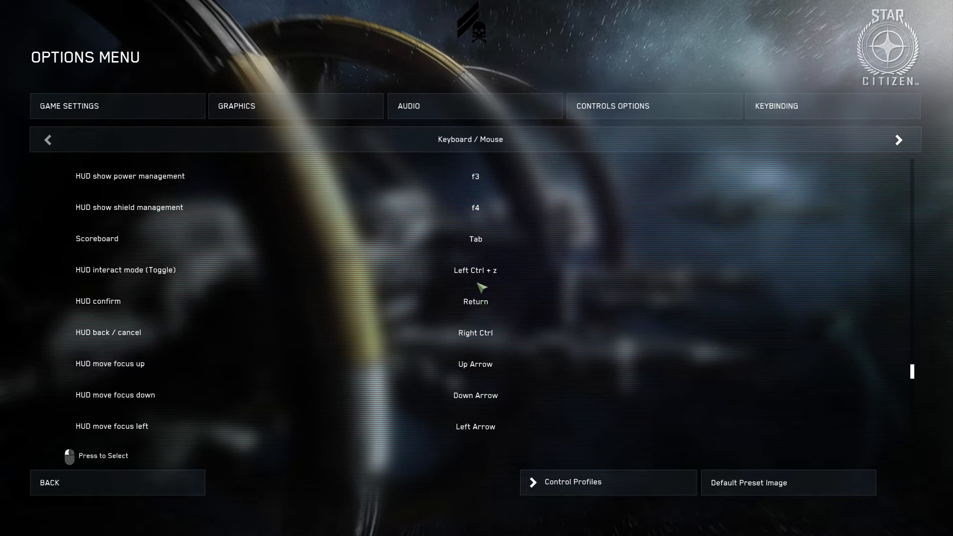